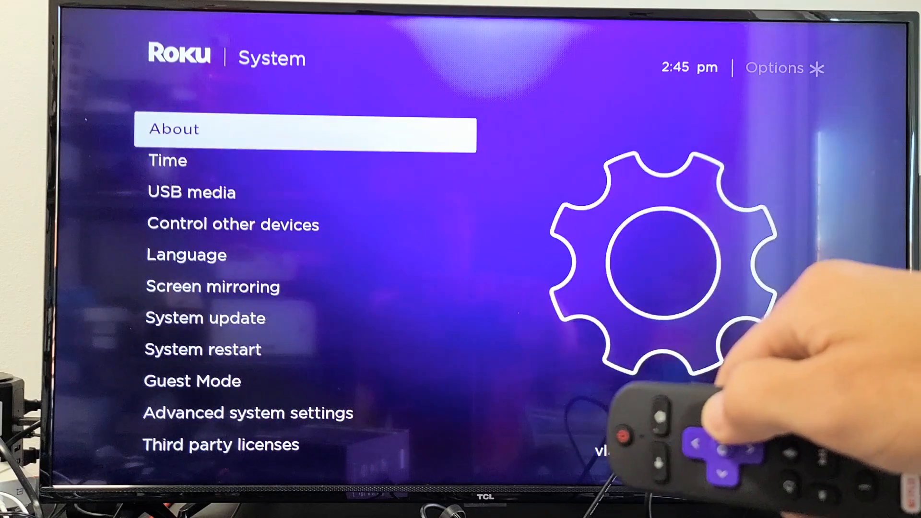
Move down the System menu toward Advanced system settings
key("Down")
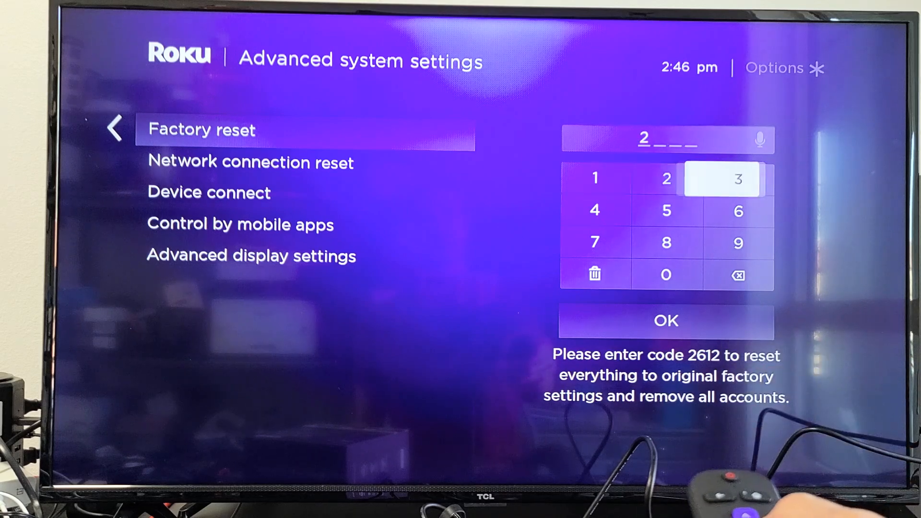
left_click(594, 178)
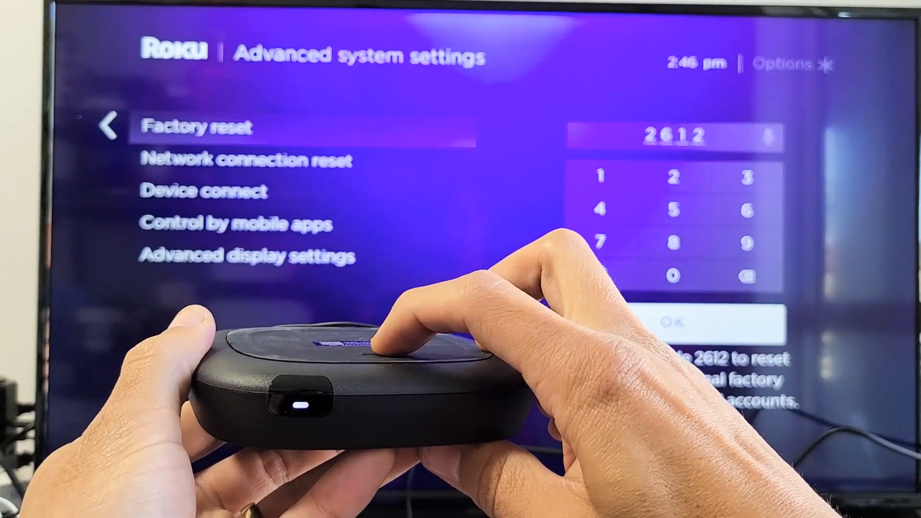
Hold the Roku Ultra's hardware reset button until the device restarts
left_click(675, 323)
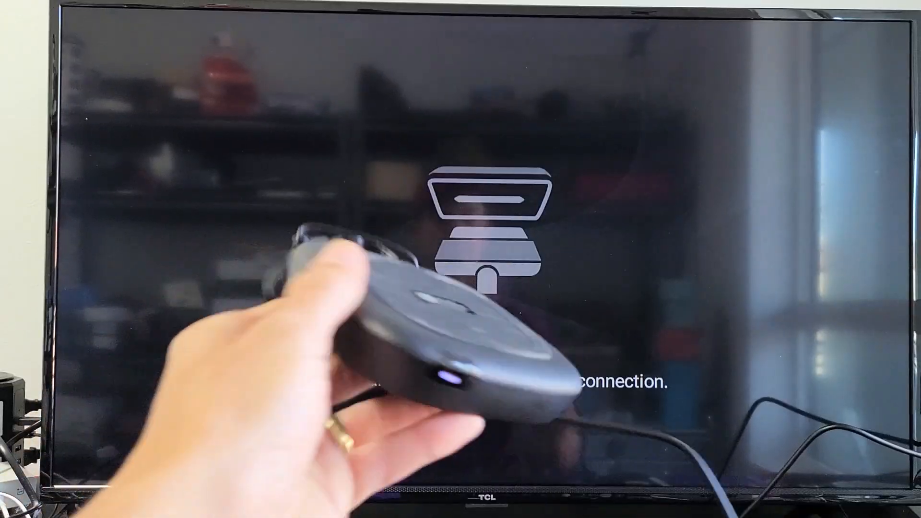